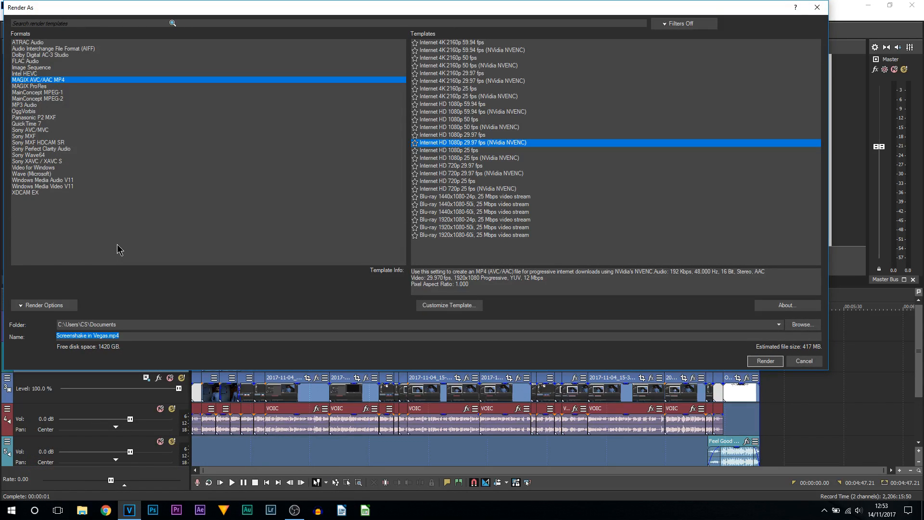
{"action": "mouse_move", "coordinate": [524, 139]}
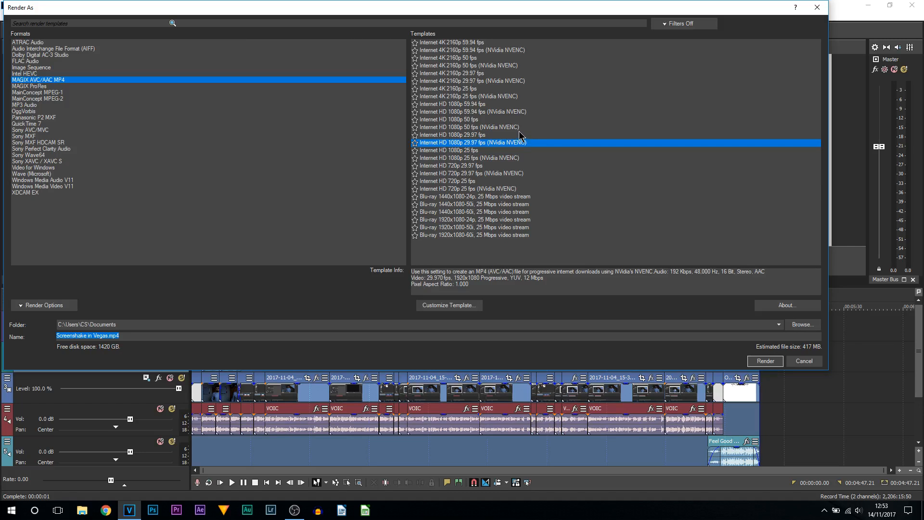
{"action": "mouse_move", "coordinate": [444, 146]}
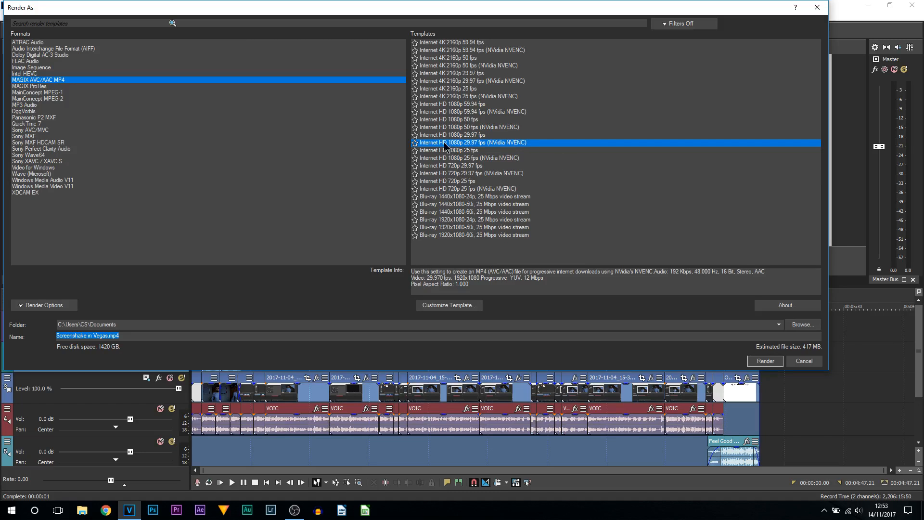
{"action": "mouse_move", "coordinate": [521, 148]}
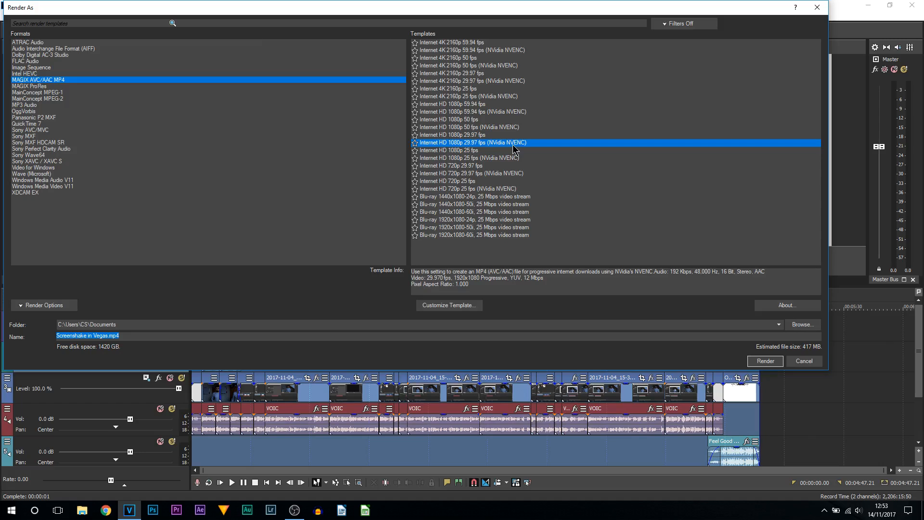
{"action": "mouse_move", "coordinate": [511, 131]}
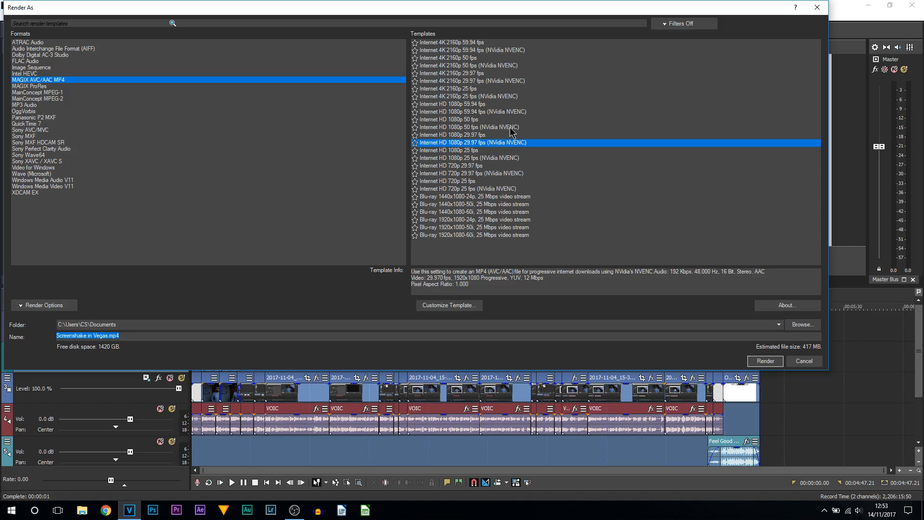
{"action": "mouse_move", "coordinate": [446, 54]}
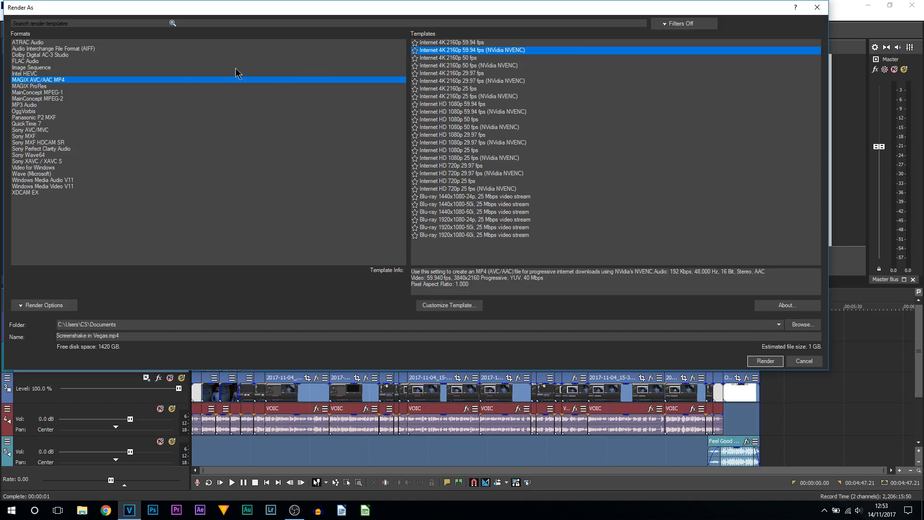
{"action": "mouse_move", "coordinate": [36, 86]}
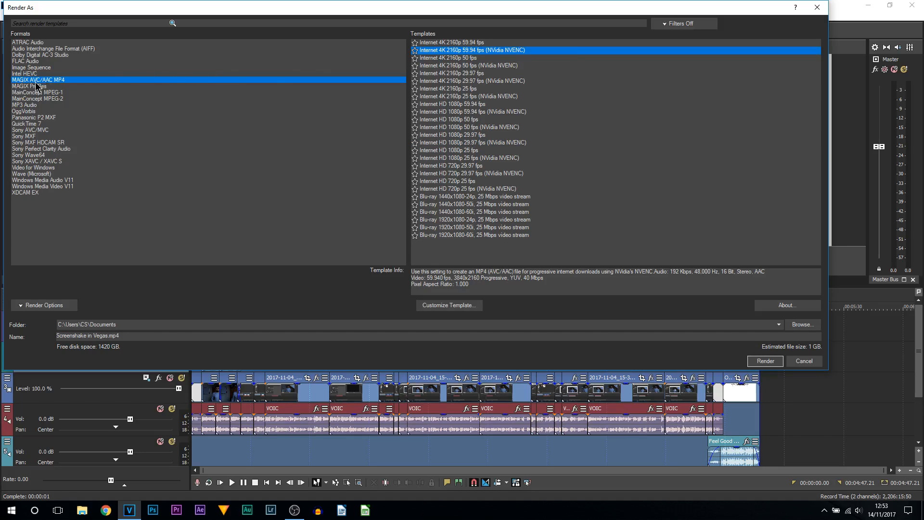
{"action": "mouse_move", "coordinate": [62, 88]}
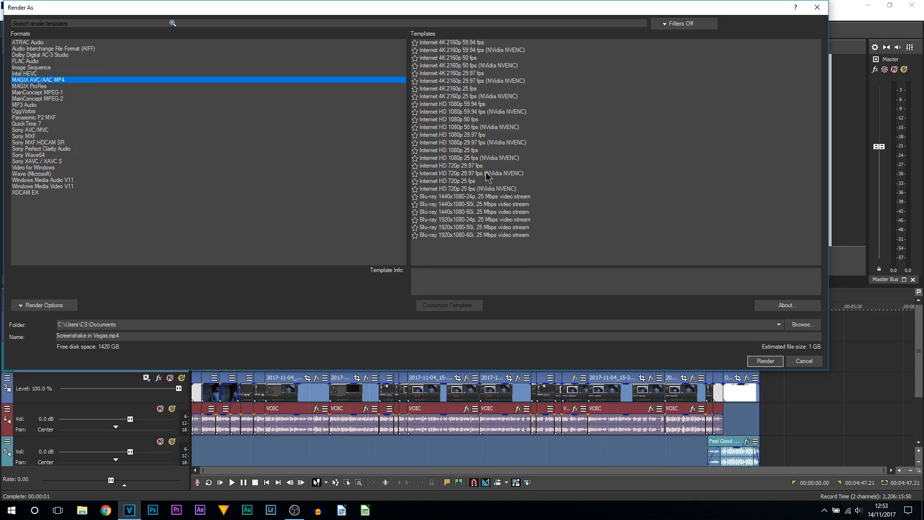
{"action": "mouse_move", "coordinate": [506, 140]}
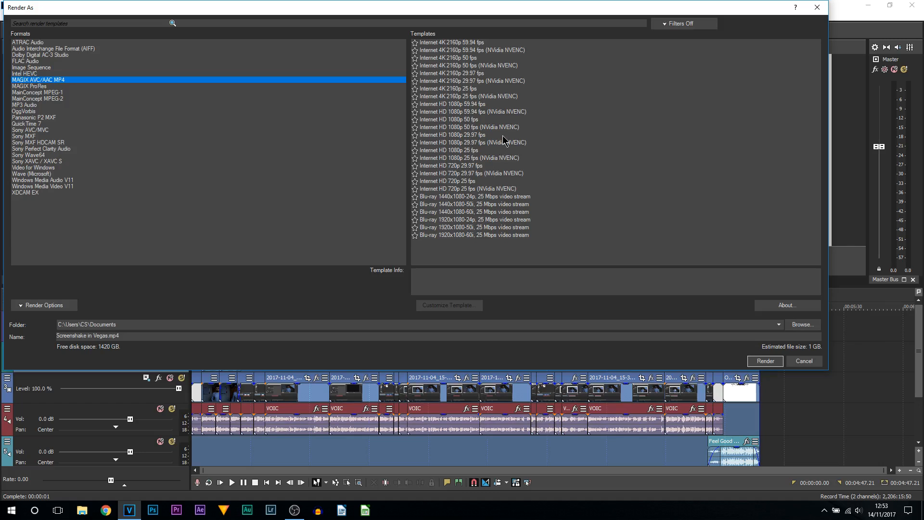
Switch the render template from the NVENC variant to the plain Internet HD 1080p 59.94 fps MP4
{"action": "left_click", "coordinate": [471, 111]}
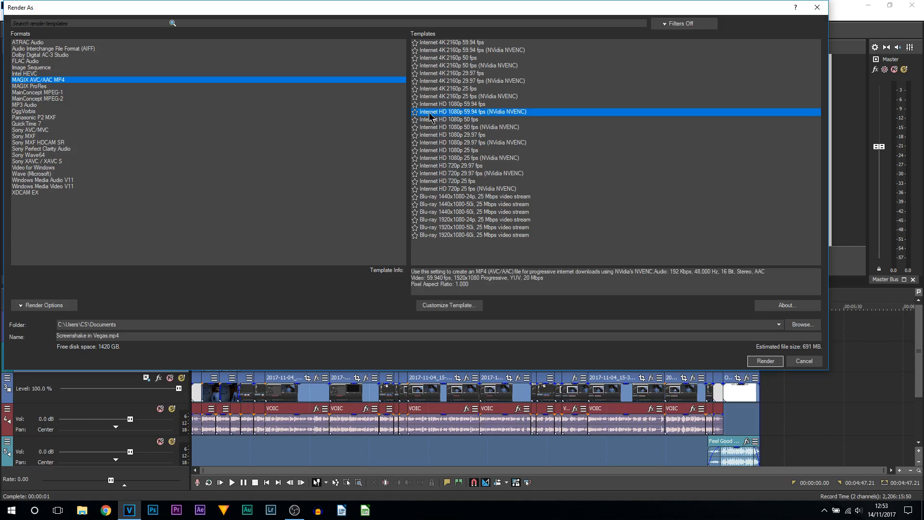
{"action": "mouse_move", "coordinate": [460, 119]}
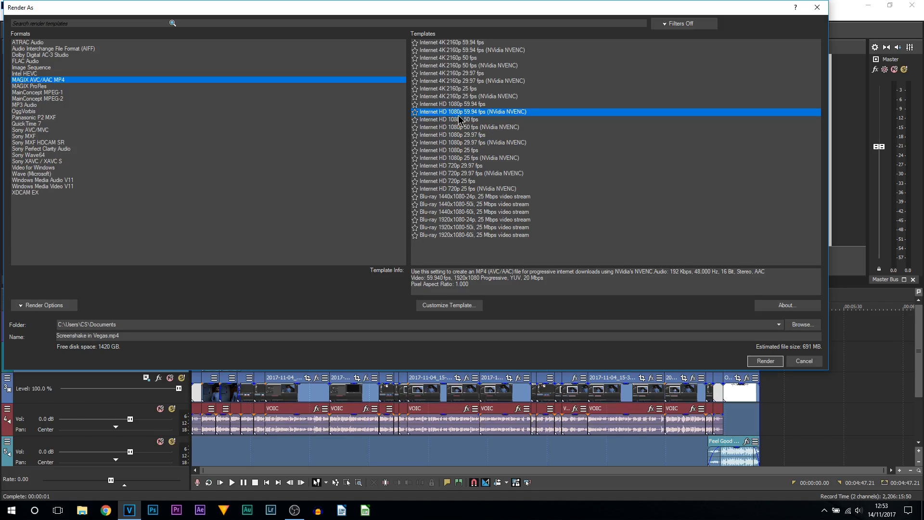
{"action": "mouse_move", "coordinate": [476, 119]}
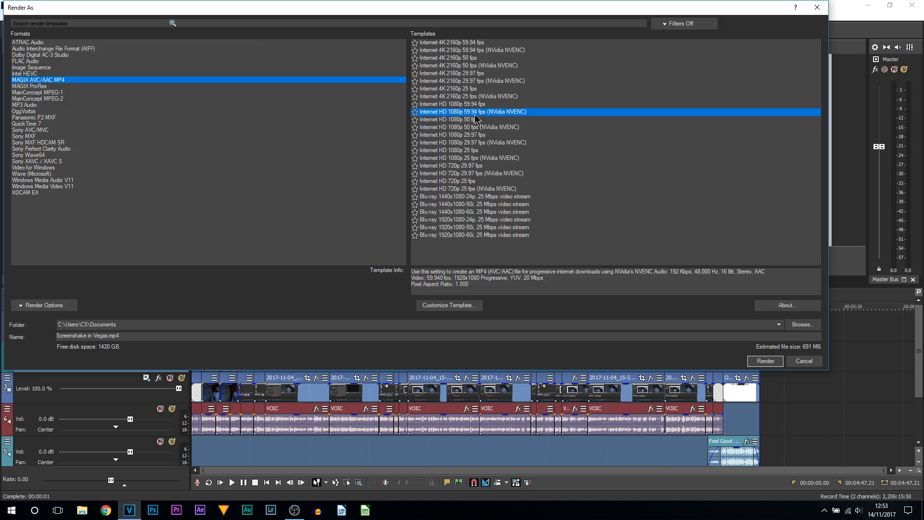
{"action": "mouse_move", "coordinate": [490, 121]}
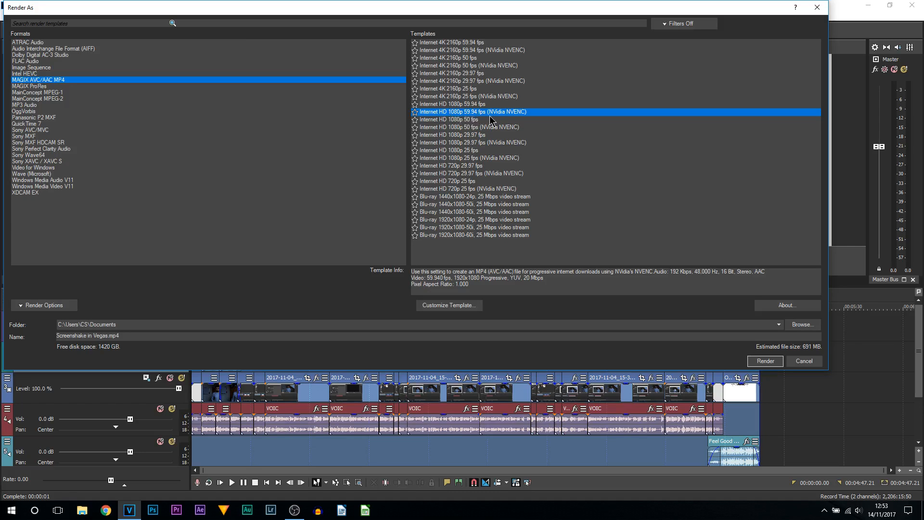
{"action": "left_click", "coordinate": [452, 104]}
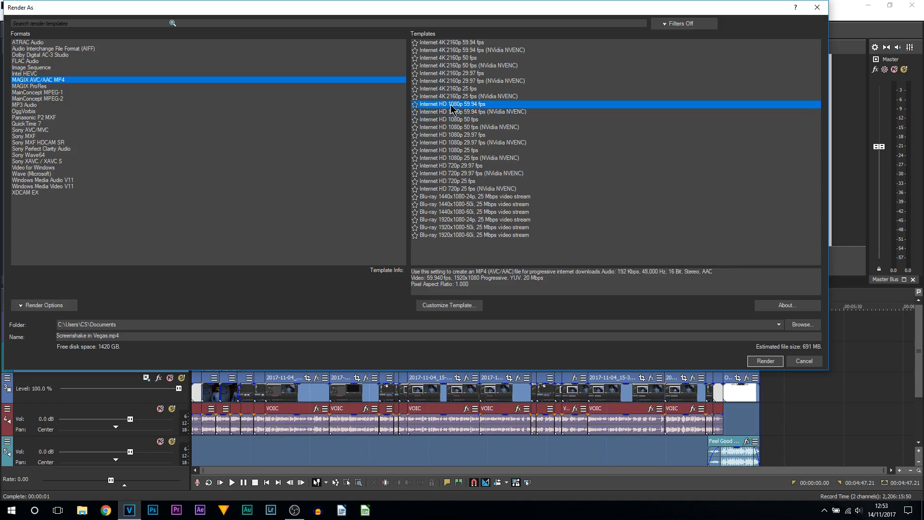
{"action": "mouse_move", "coordinate": [491, 111]}
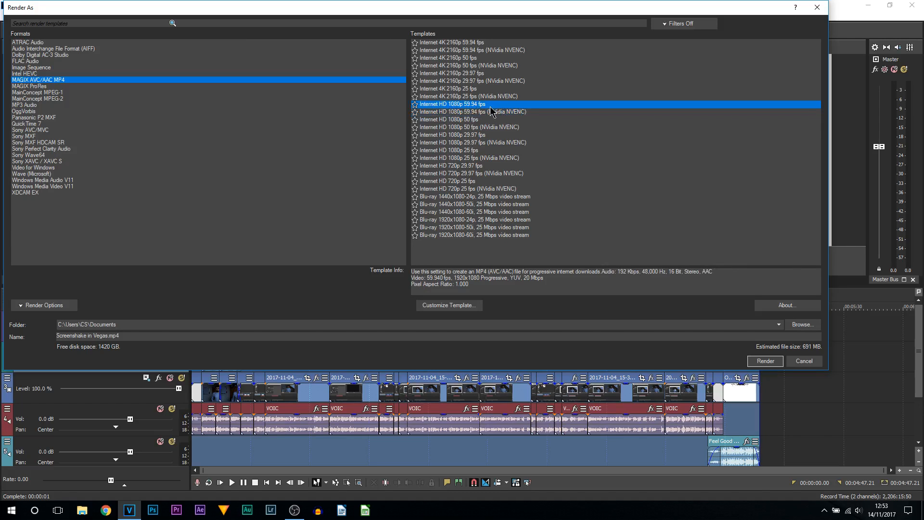
{"action": "mouse_move", "coordinate": [488, 115]}
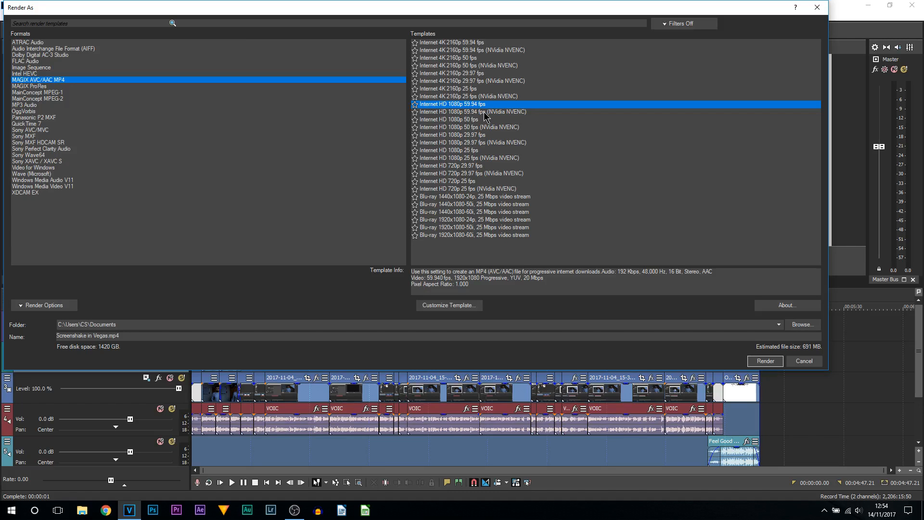
{"action": "mouse_move", "coordinate": [524, 364]}
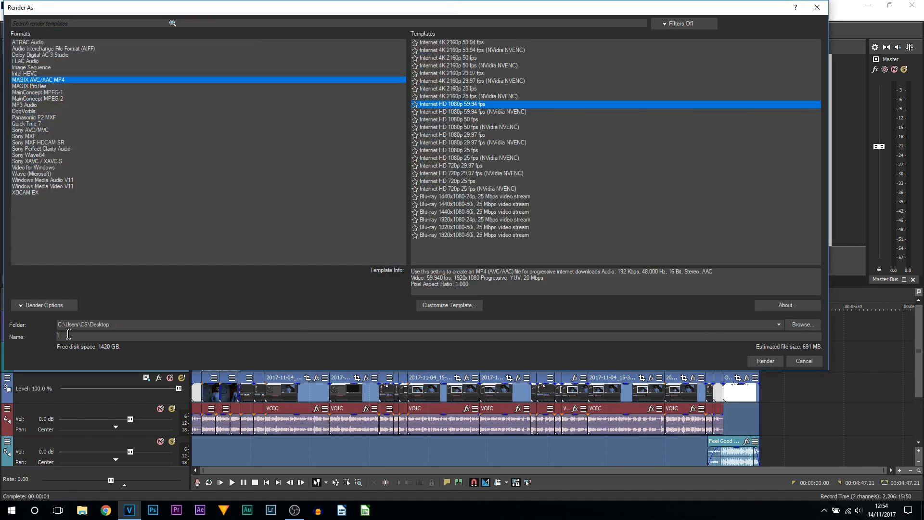
{"action": "mouse_move", "coordinate": [130, 334]}
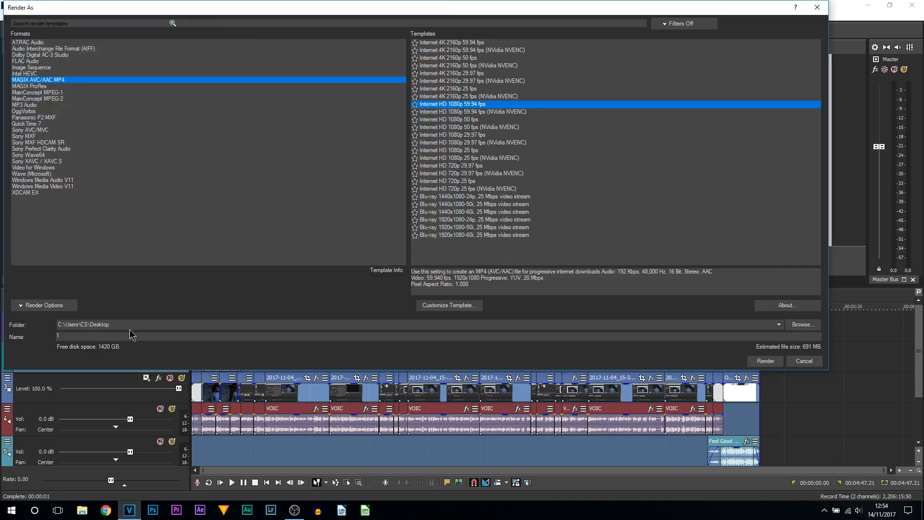
{"action": "mouse_move", "coordinate": [491, 64]}
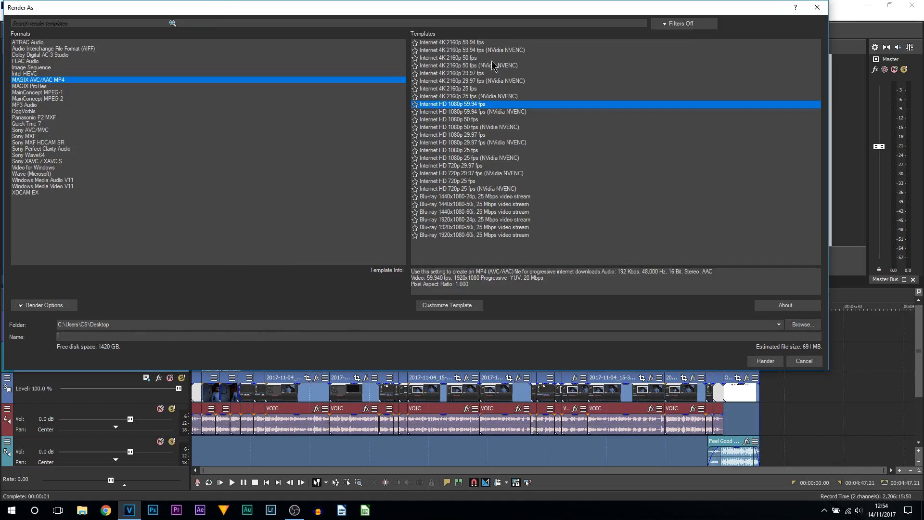
{"action": "mouse_move", "coordinate": [701, 288]}
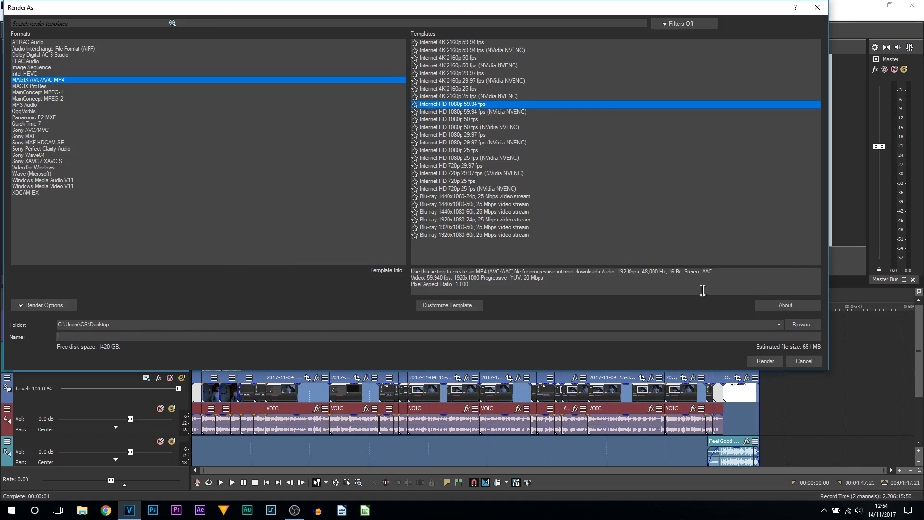
Start rendering the project to 1.mp4 on the Desktop
{"action": "left_click", "coordinate": [764, 361]}
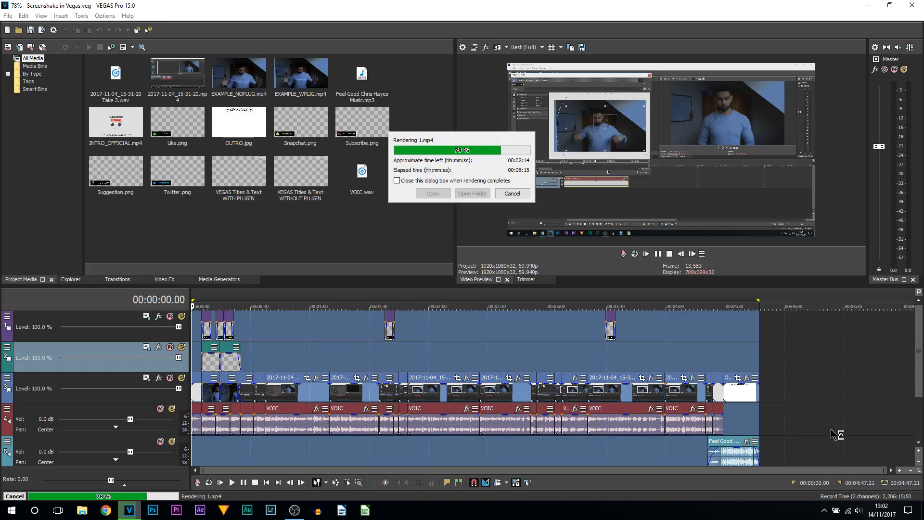
Close the finished 1.mp4 render notice to set up the NVENC render named 2
{"action": "left_click", "coordinate": [510, 193]}
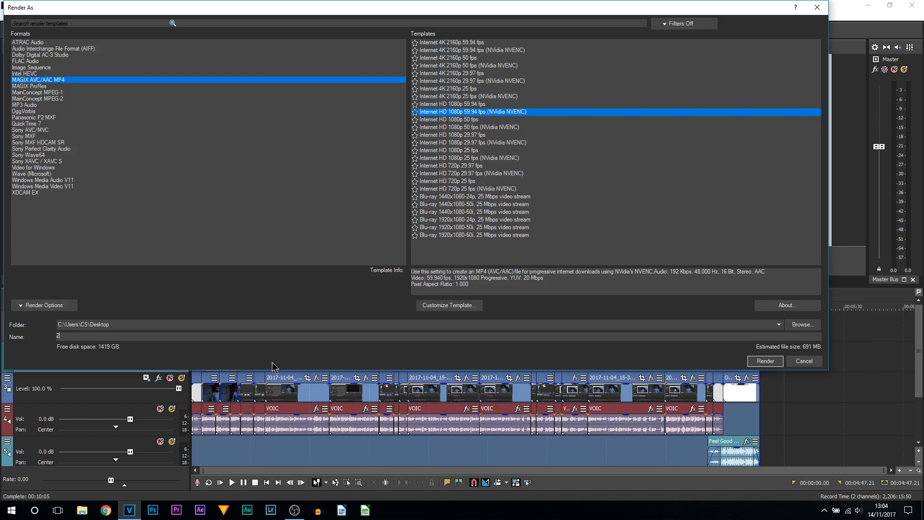
Start rendering the project to 2.mp4 with the NVENC template
{"action": "left_click", "coordinate": [764, 361]}
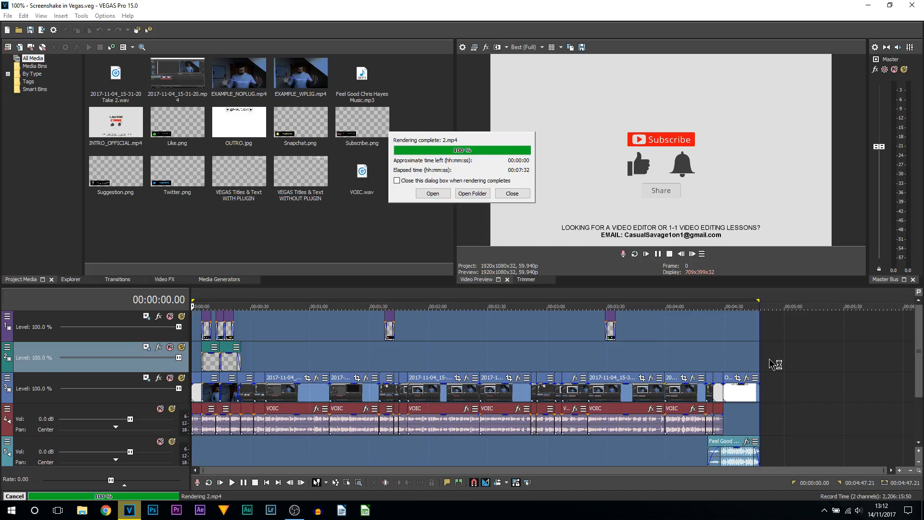
Close the Rendering complete notice for 2.mp4 and return to the timeline
{"action": "left_click", "coordinate": [511, 193]}
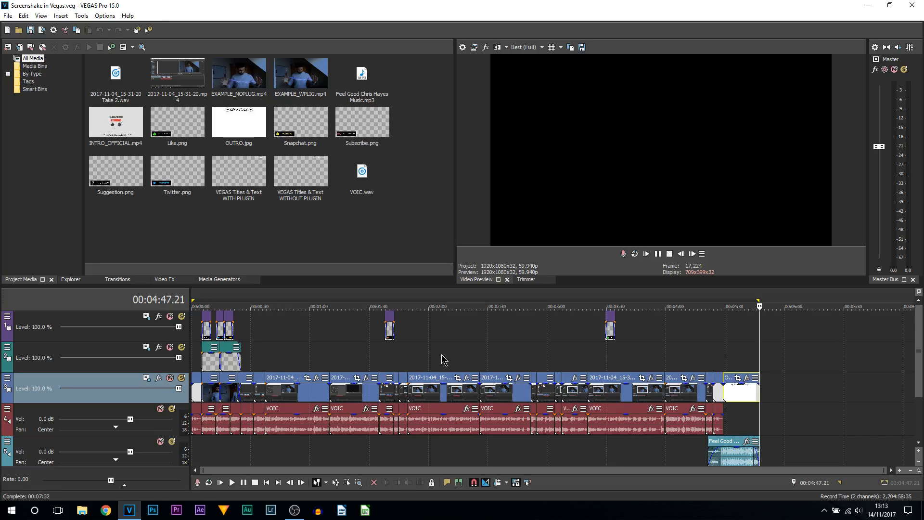
{"action": "mouse_move", "coordinate": [366, 335]}
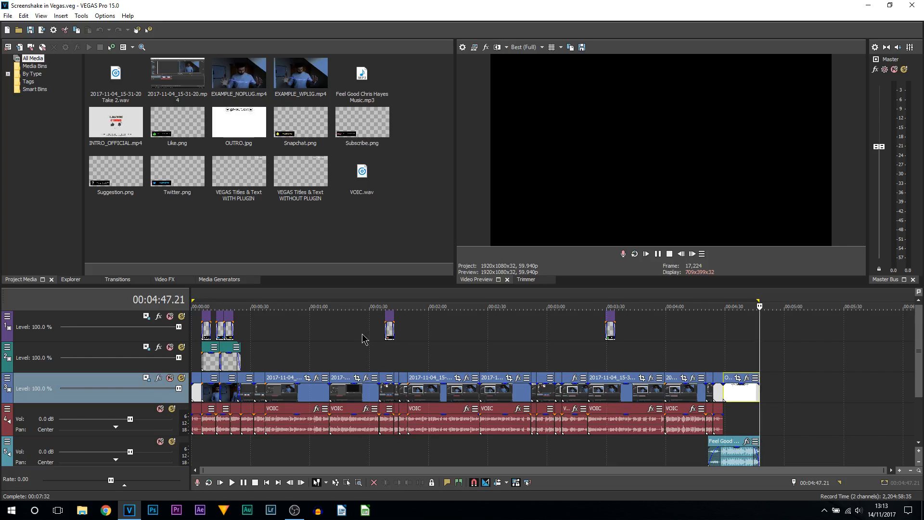
Minimize VEGAS to show the desktop with the rendered 1 and 2 MP4 files
{"action": "left_click", "coordinate": [871, 6]}
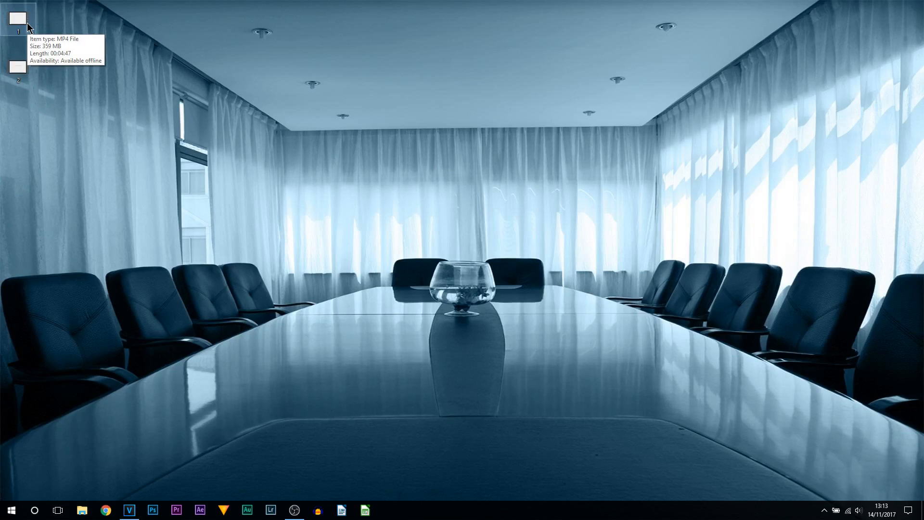
{"action": "mouse_move", "coordinate": [20, 69]}
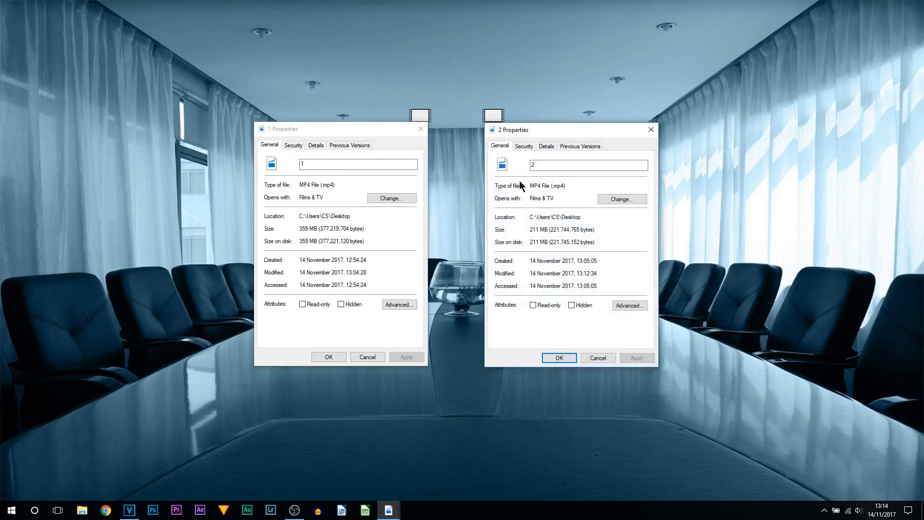
Show Details for both files and highlight their sizes: 1.mp4 at 359 MB versus 2.mp4 at 211 MB
{"action": "left_click", "coordinate": [316, 144]}
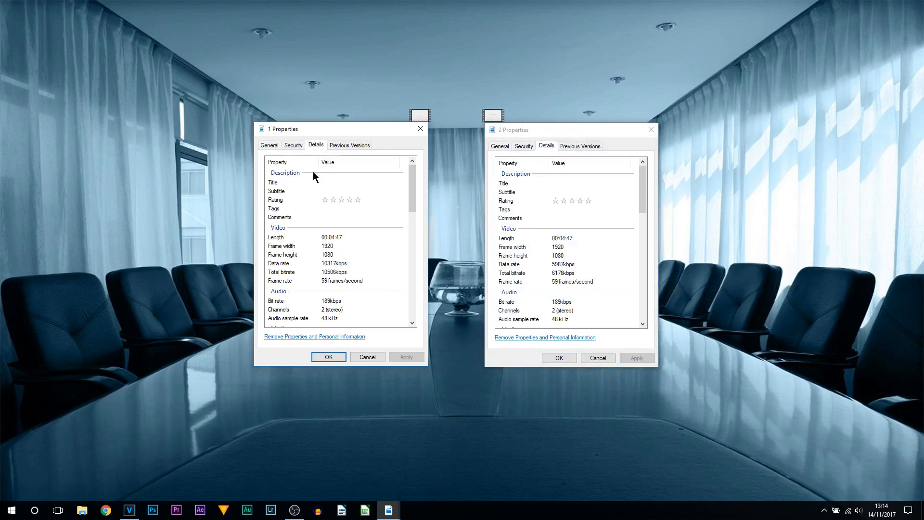
{"action": "mouse_move", "coordinate": [577, 289]}
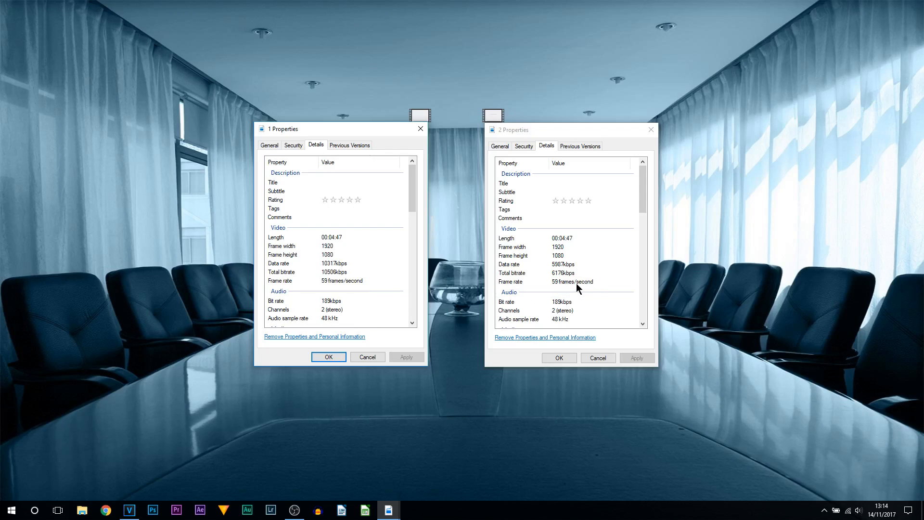
{"action": "mouse_move", "coordinate": [413, 292]}
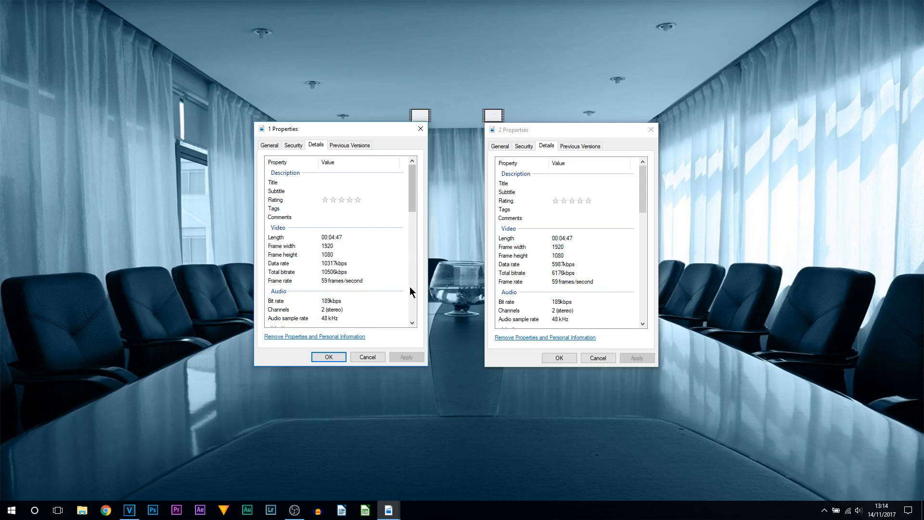
{"action": "scroll", "scroll_direction": "down", "scroll_amount": 3}
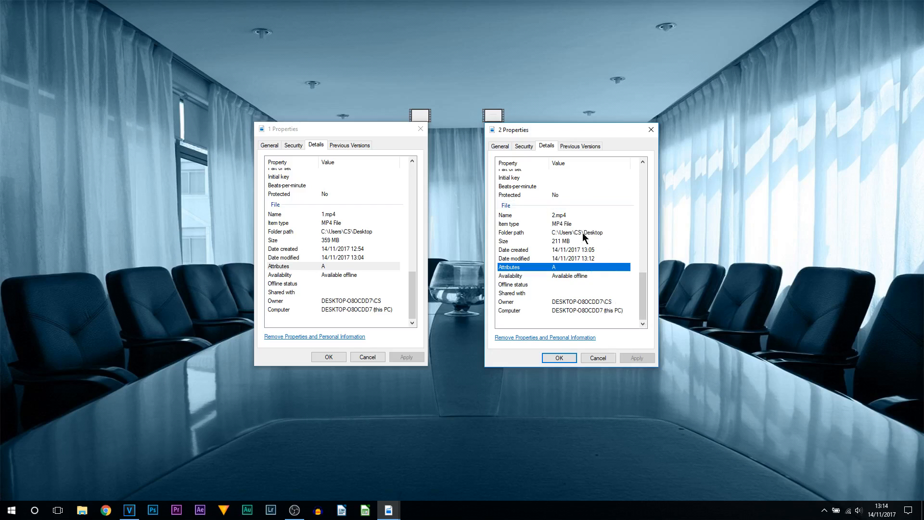
{"action": "left_click", "coordinate": [561, 241]}
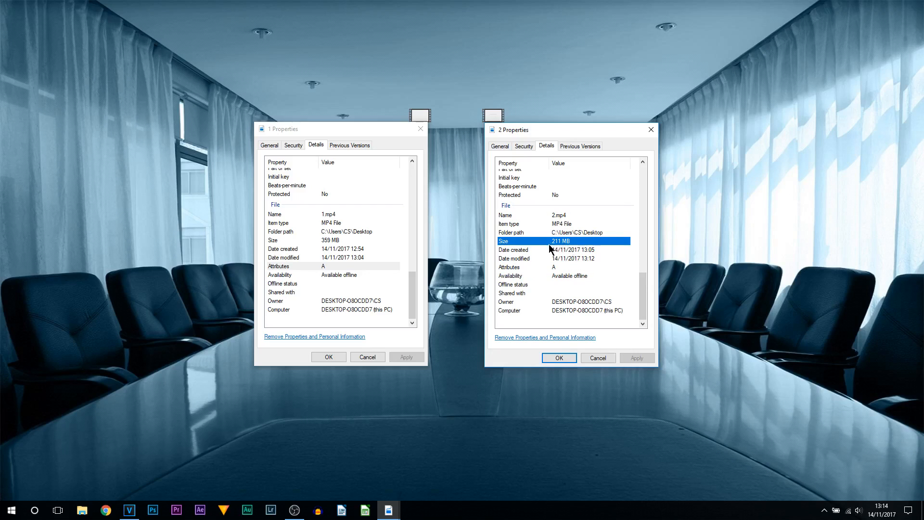
{"action": "mouse_move", "coordinate": [350, 242]}
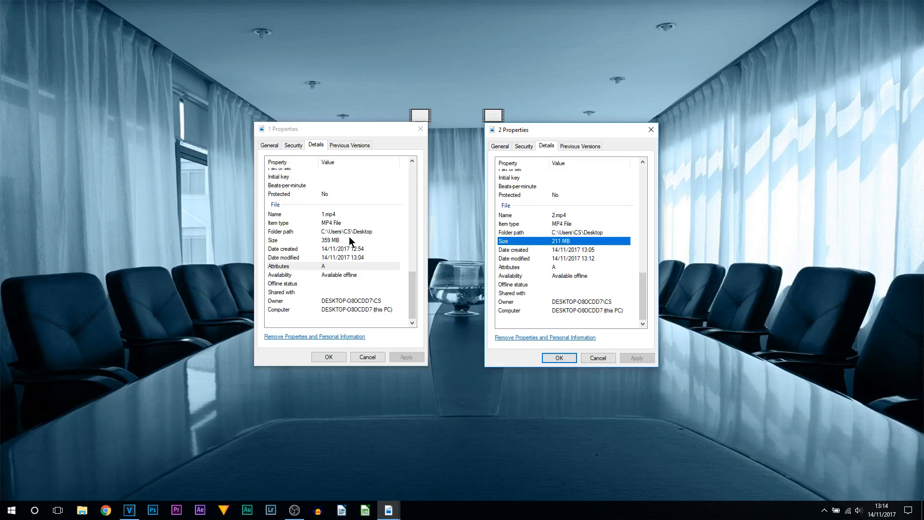
{"action": "left_click", "coordinate": [330, 240]}
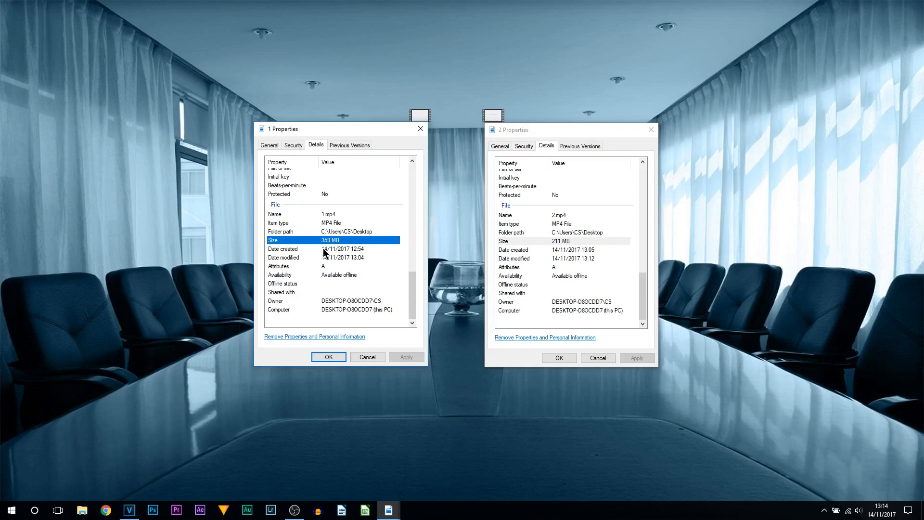
{"action": "mouse_move", "coordinate": [333, 259]}
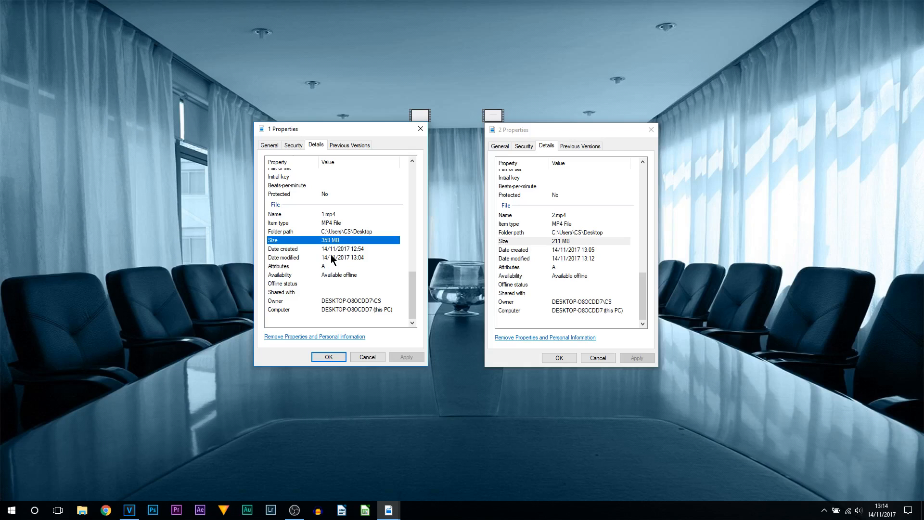